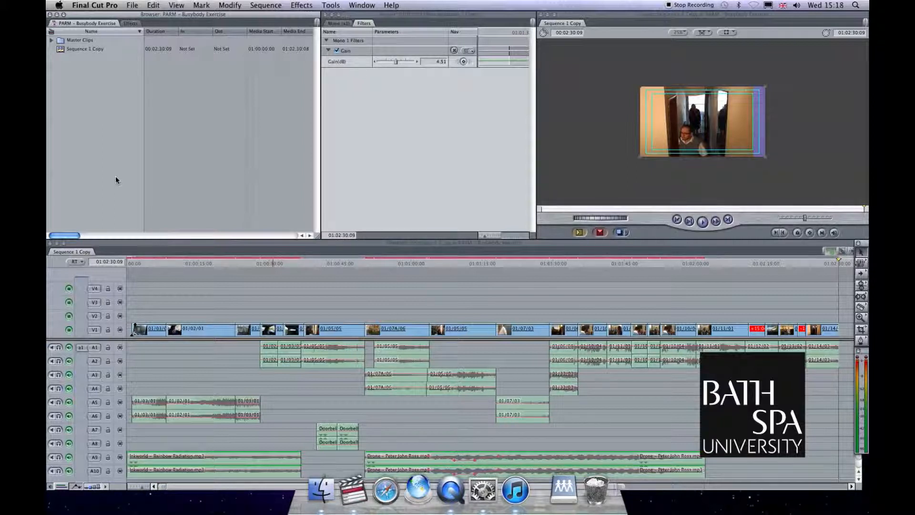
mouse_move(168, 320)
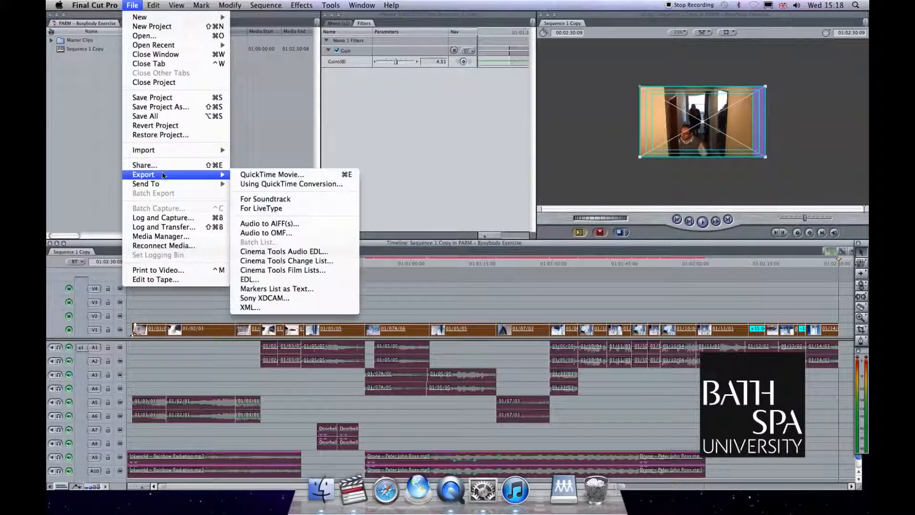
mouse_move(265, 232)
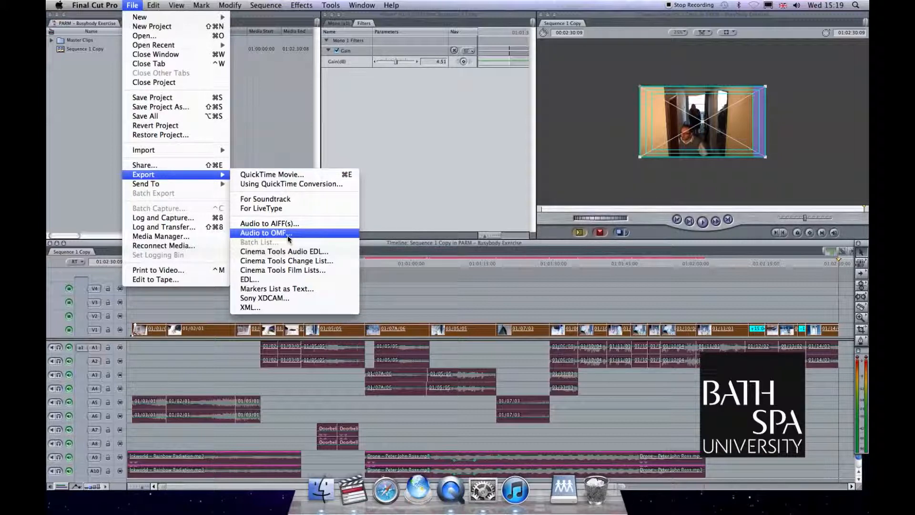
Configure Audio to OMF with crossfades, levels and pan included, reaching the Save dialog in Busybody OMF.
left_click(266, 233)
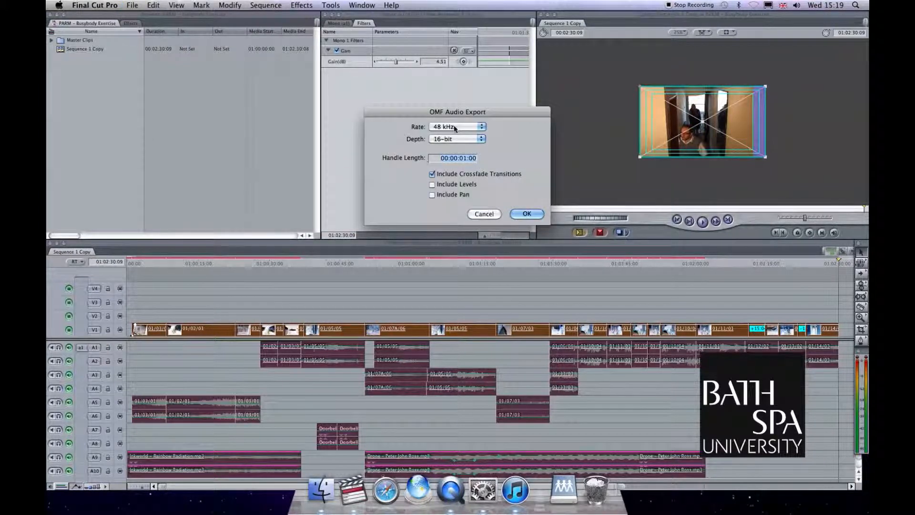
mouse_move(482, 193)
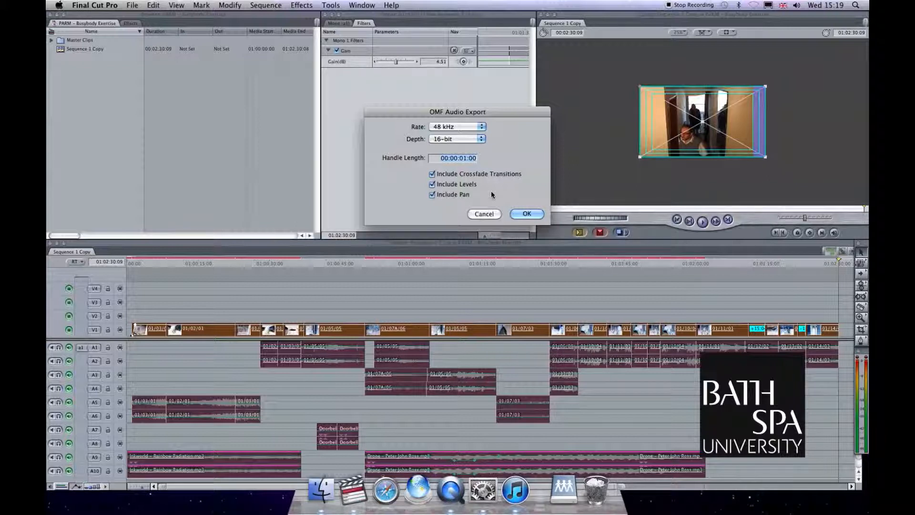
left_click(526, 213)
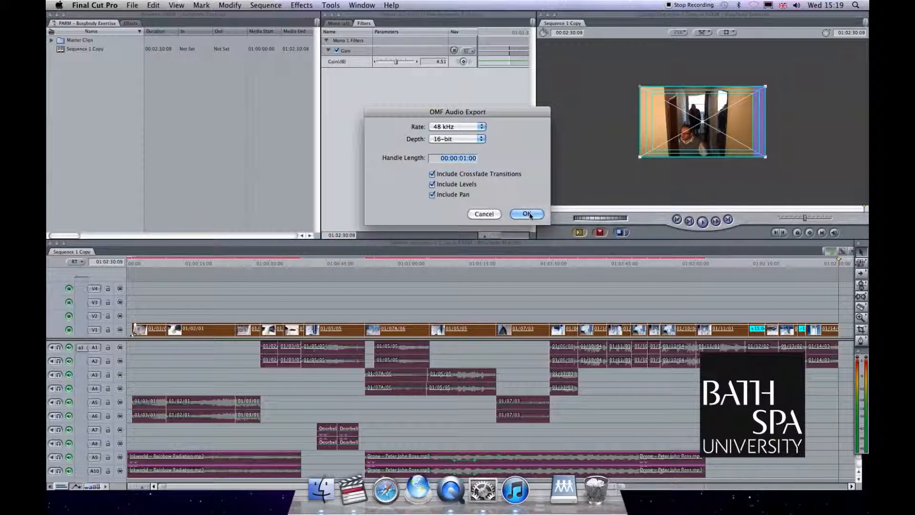
left_click(525, 214)
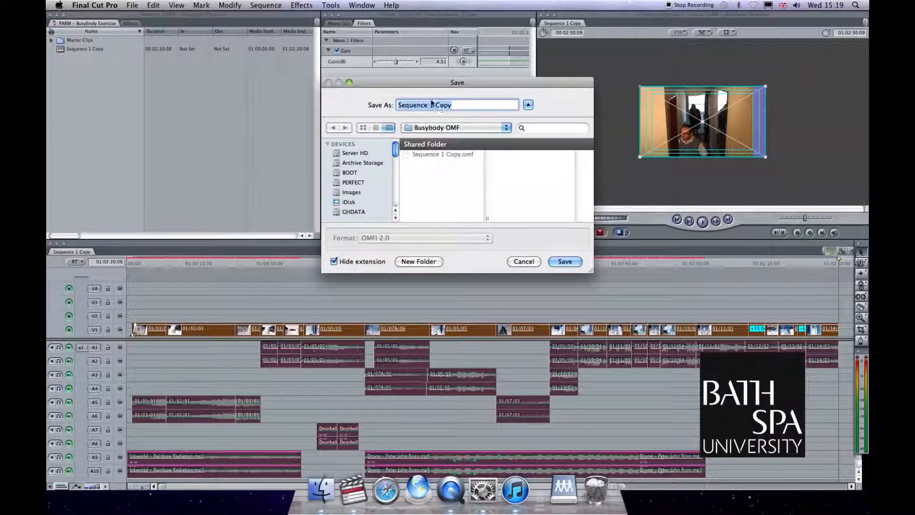